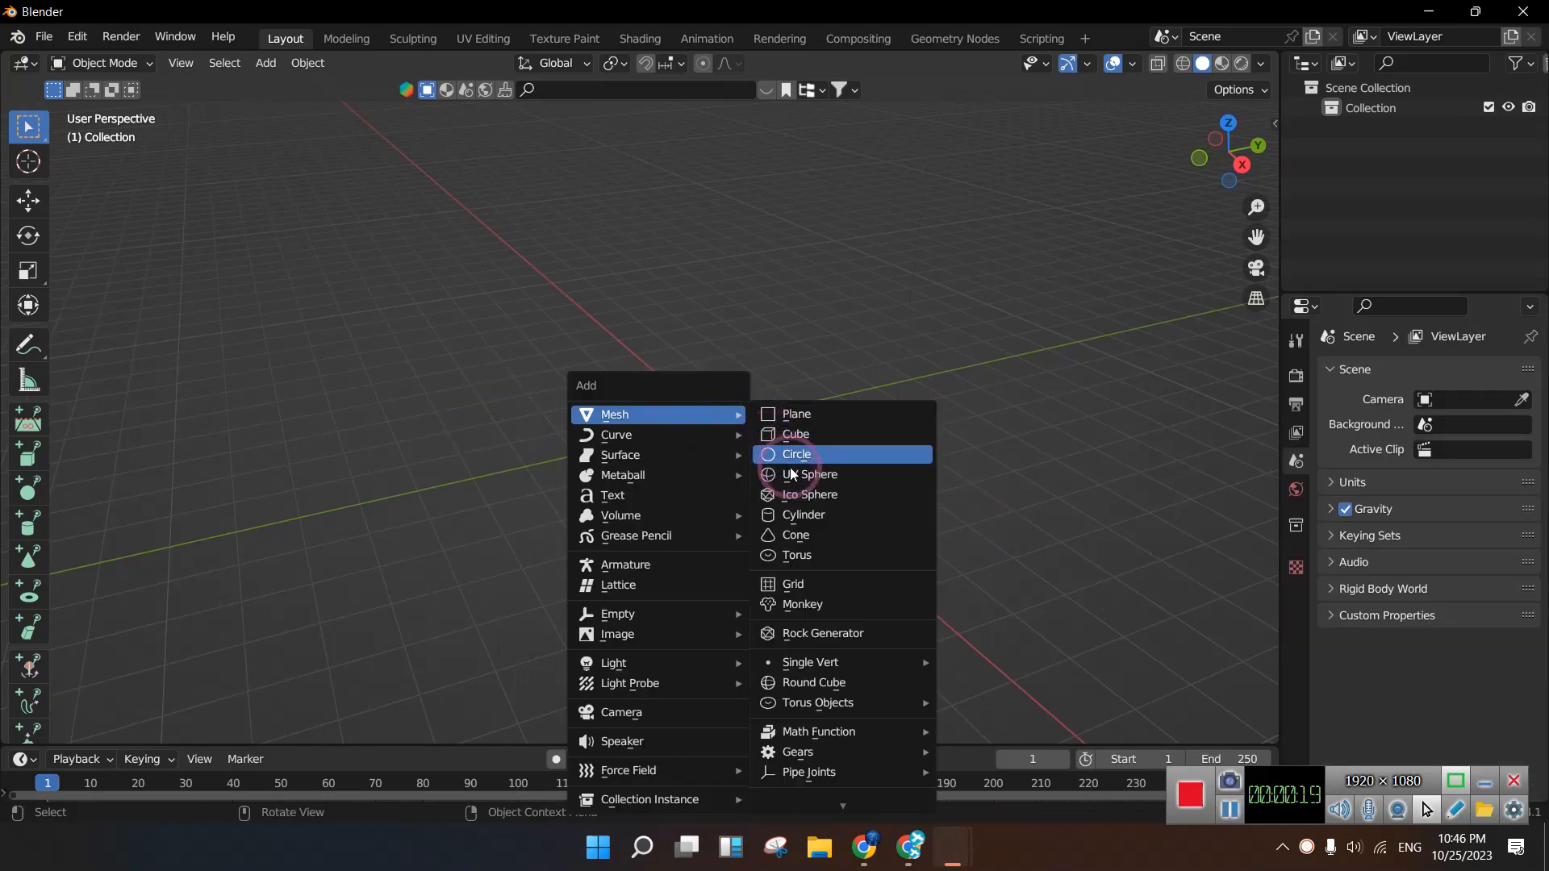
Add a UV sphere mesh at the origin of the empty scene
{"action": "left_click", "coordinate": [808, 474]}
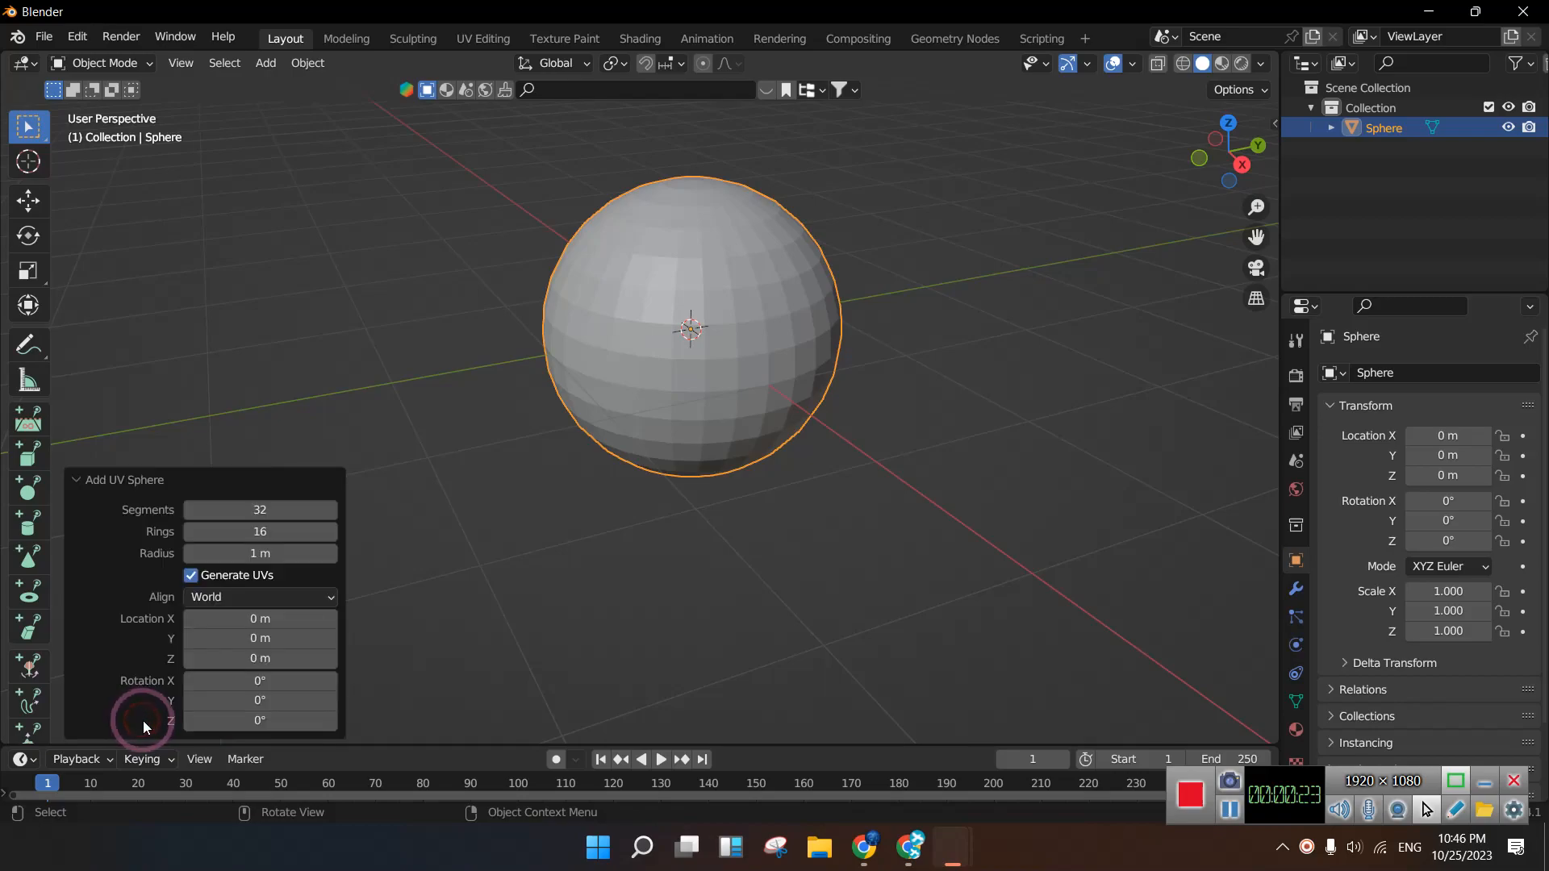
Enter Edit Mode in right orthographic view and face-select two horizontal rings on the sphere
{"action": "left_click_drag", "start_coordinate": [260, 531], "coordinate": [260, 531]}
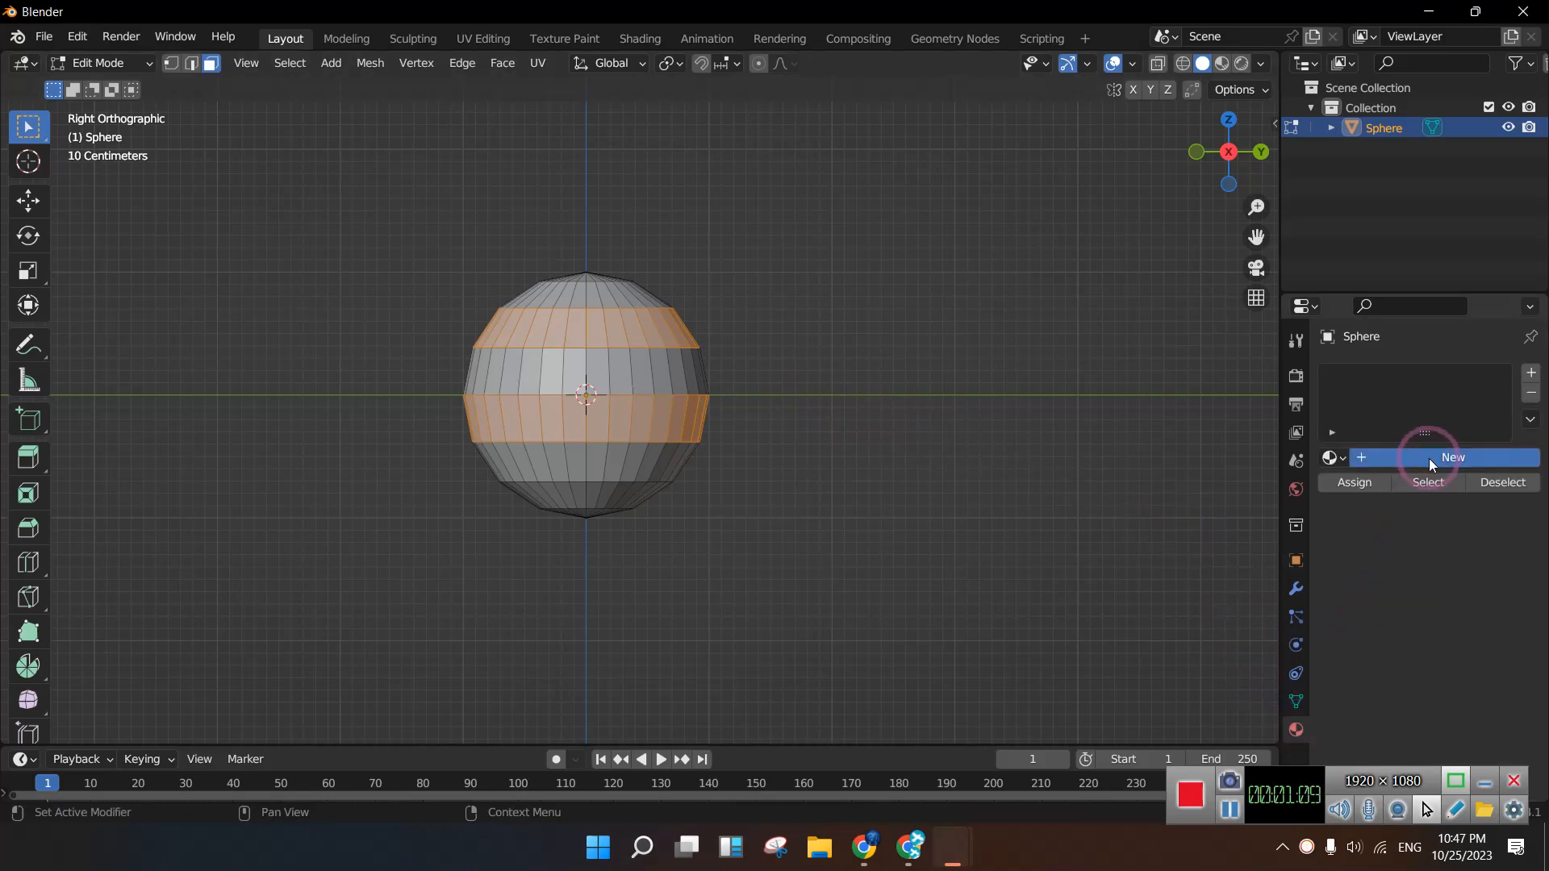
Create Material.001 as an emission surface on the sphere, then add a Material.002 slot
{"action": "left_click", "coordinate": [1453, 457]}
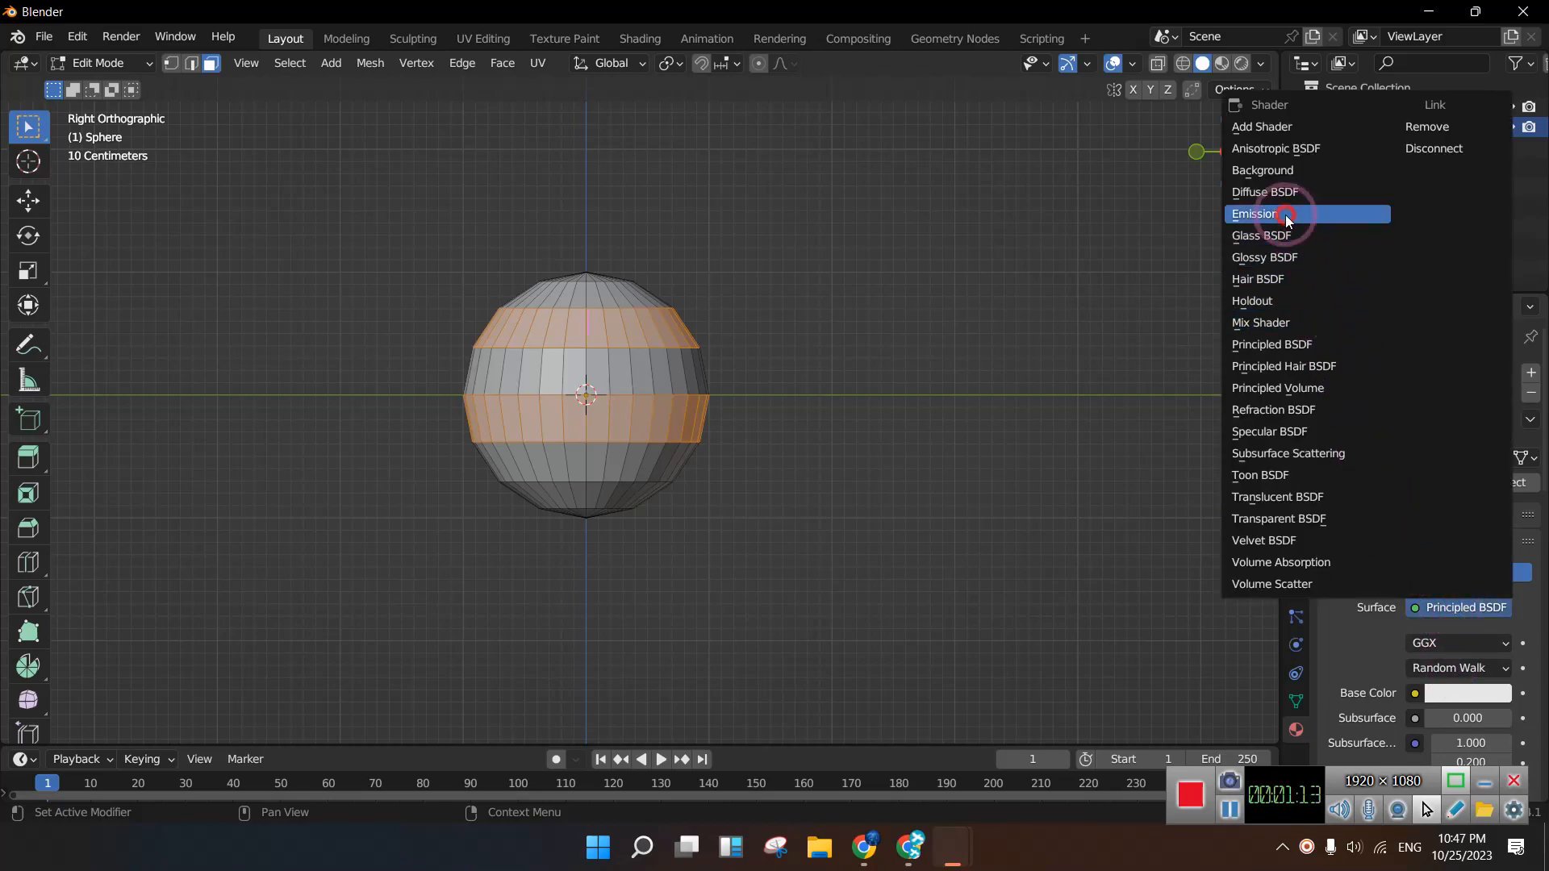
{"action": "left_click", "coordinate": [1255, 213]}
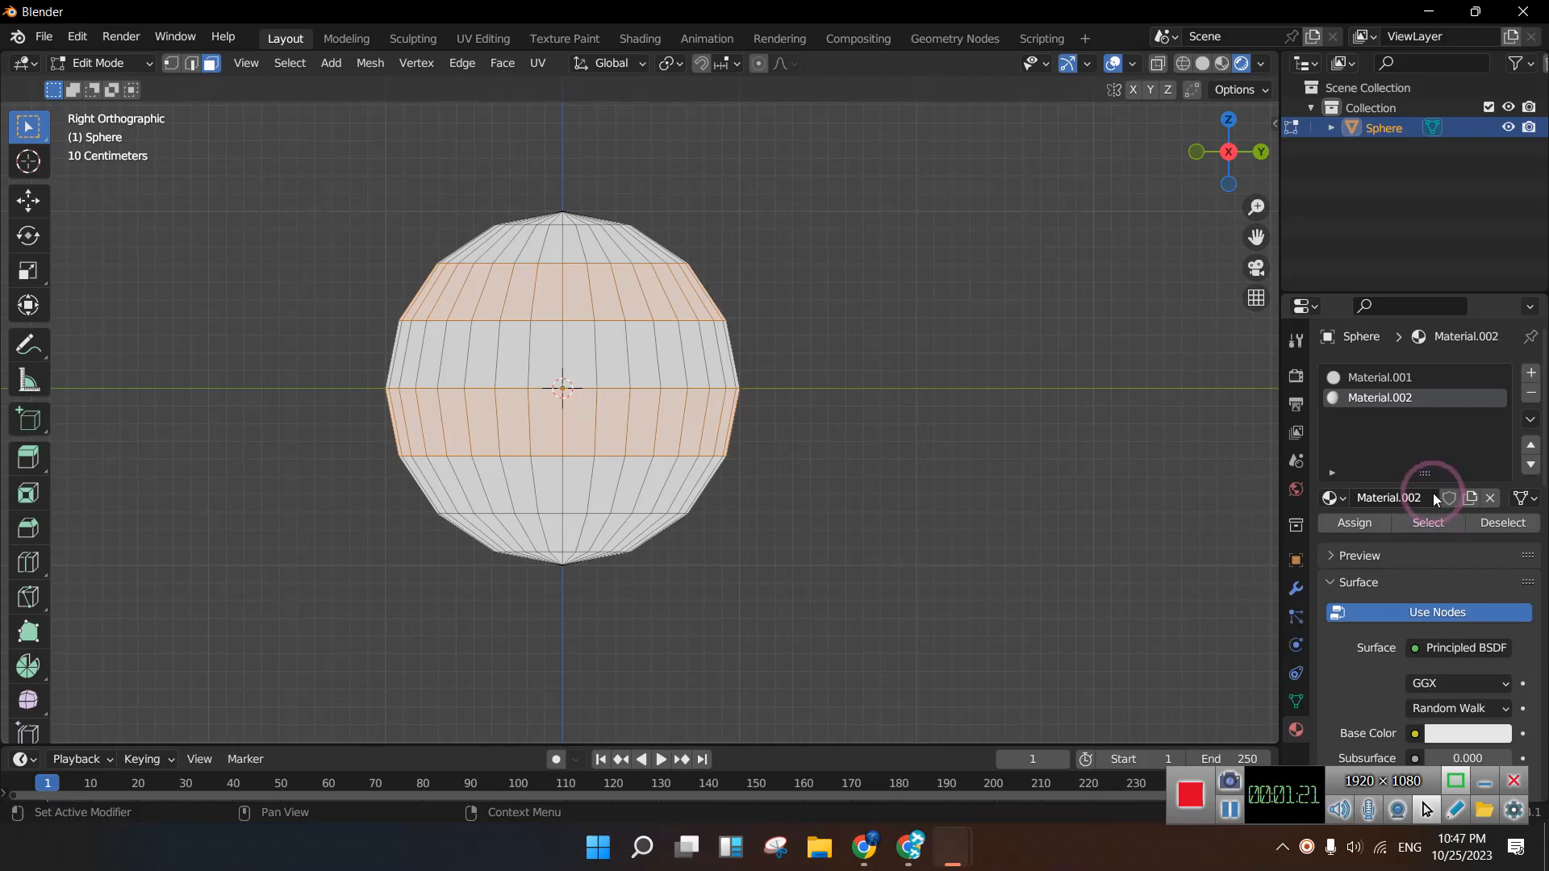
Set Material.002 to a pink Emission shader at strength 10 and assign it to the two face bands
{"action": "left_click", "coordinate": [1465, 582]}
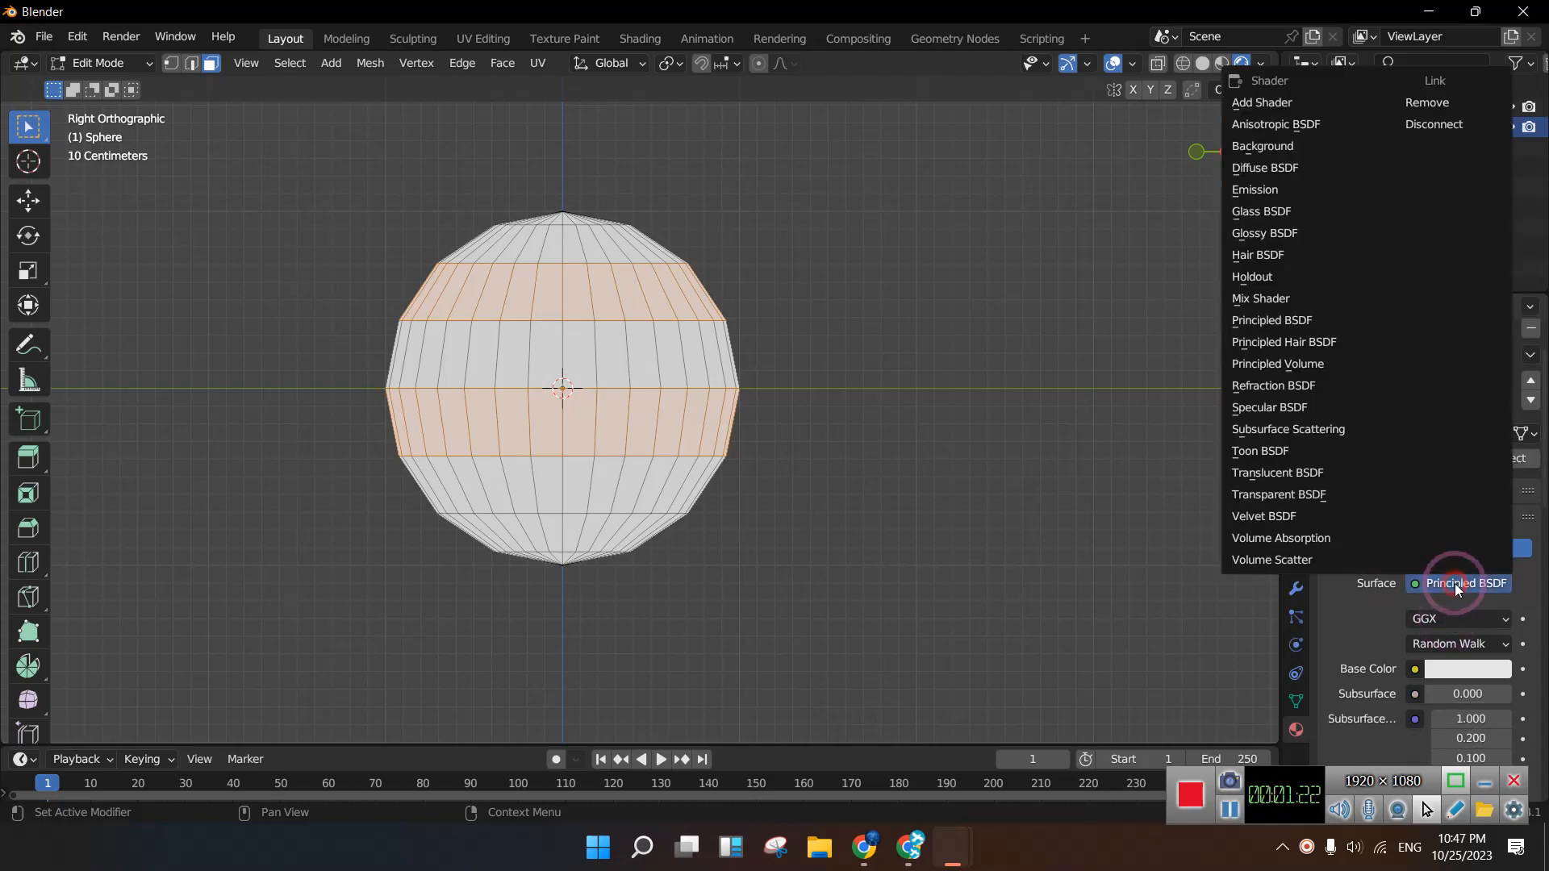
{"action": "left_click", "coordinate": [1255, 191]}
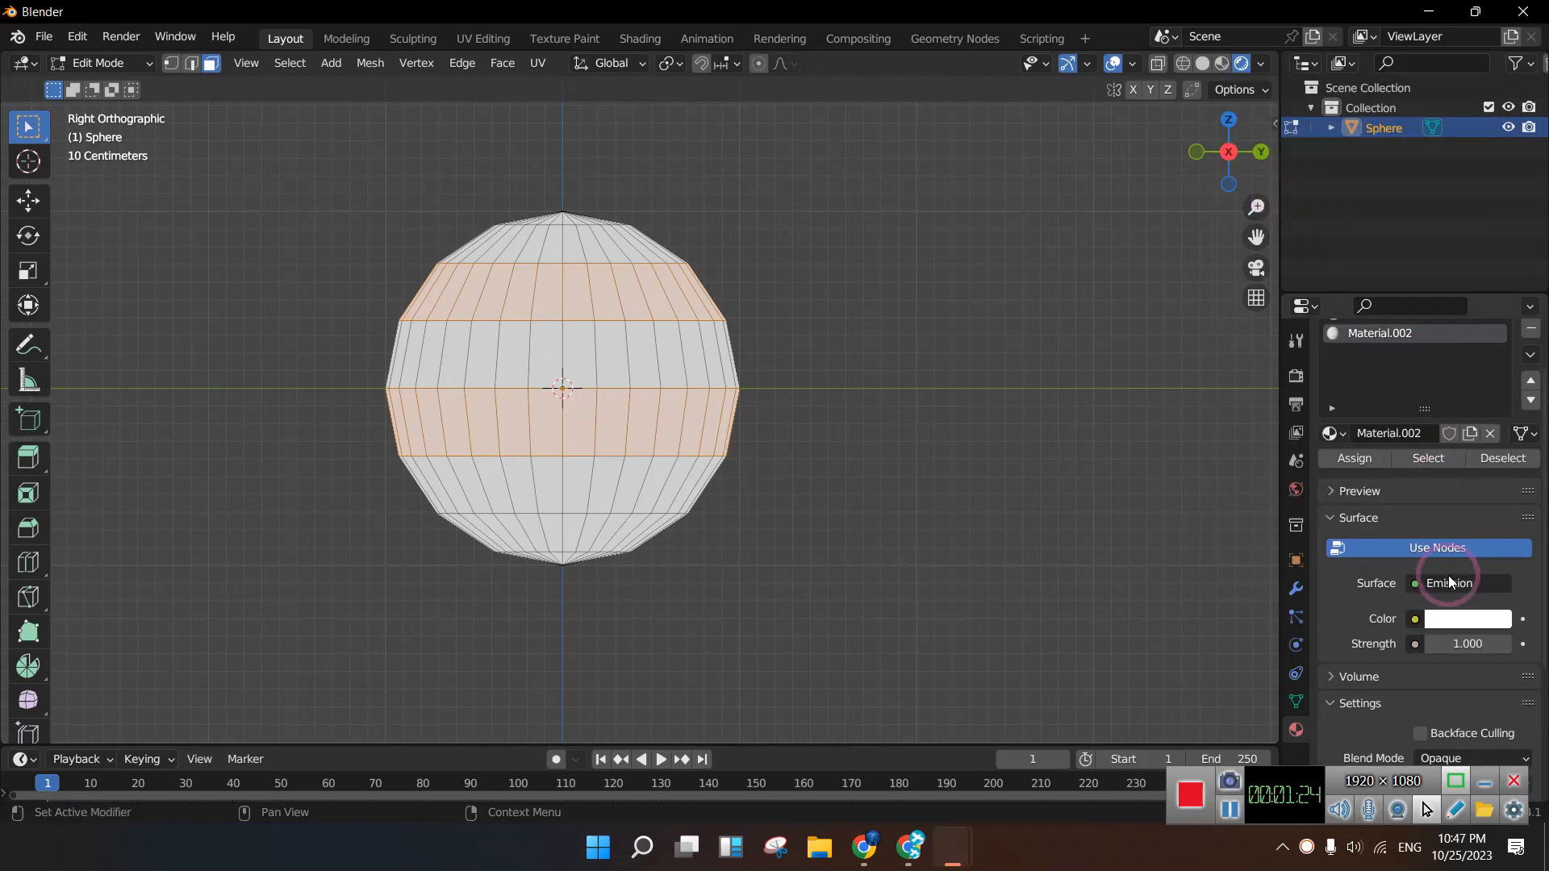
{"action": "left_click", "coordinate": [1467, 644]}
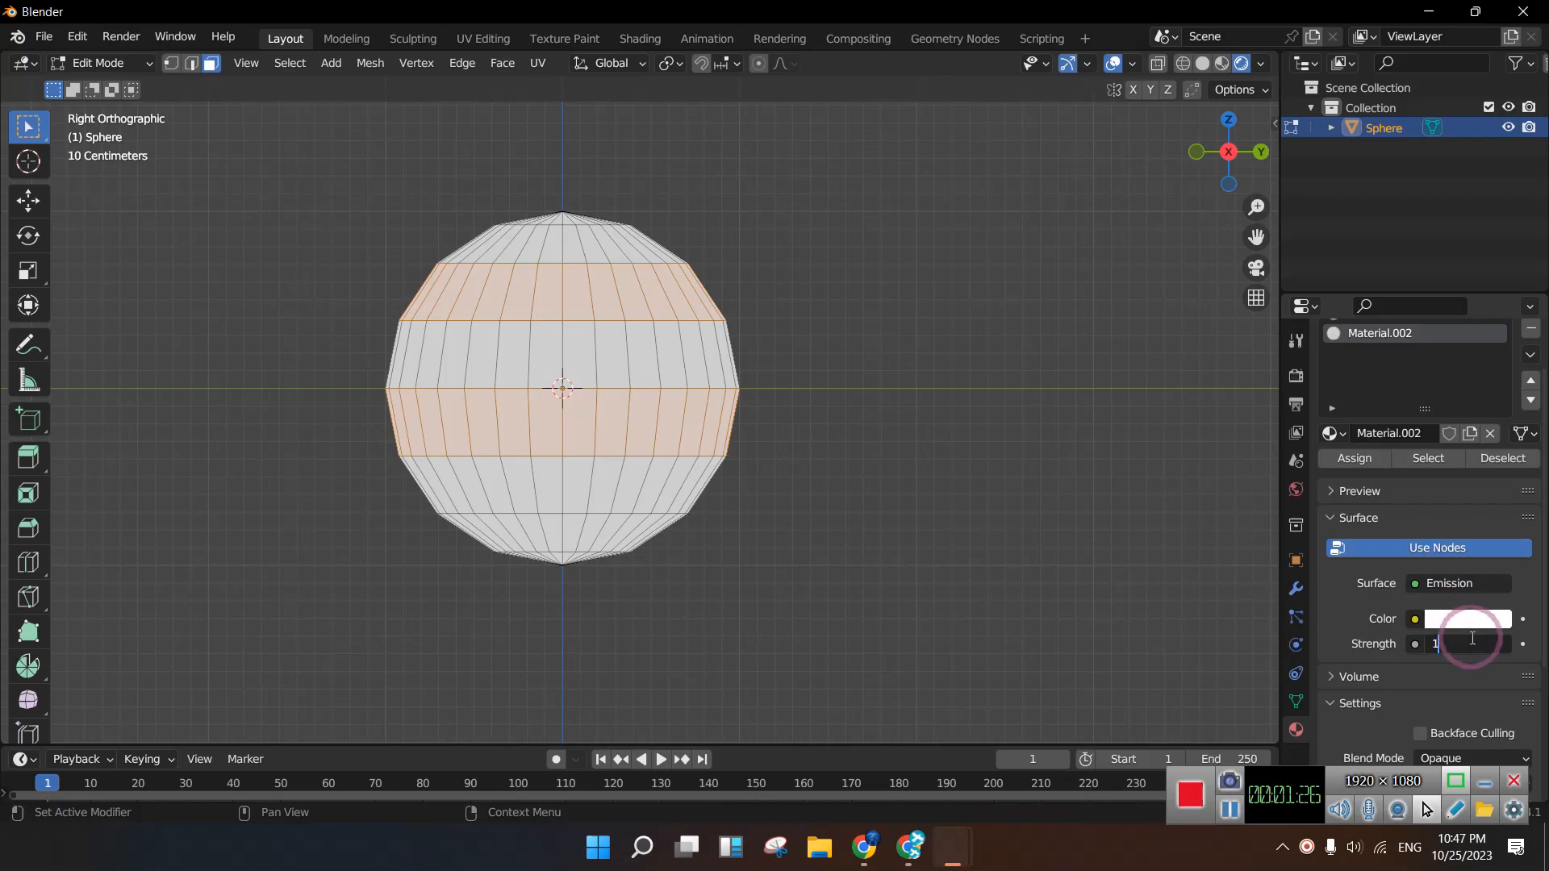
{"action": "left_click", "coordinate": [1469, 618]}
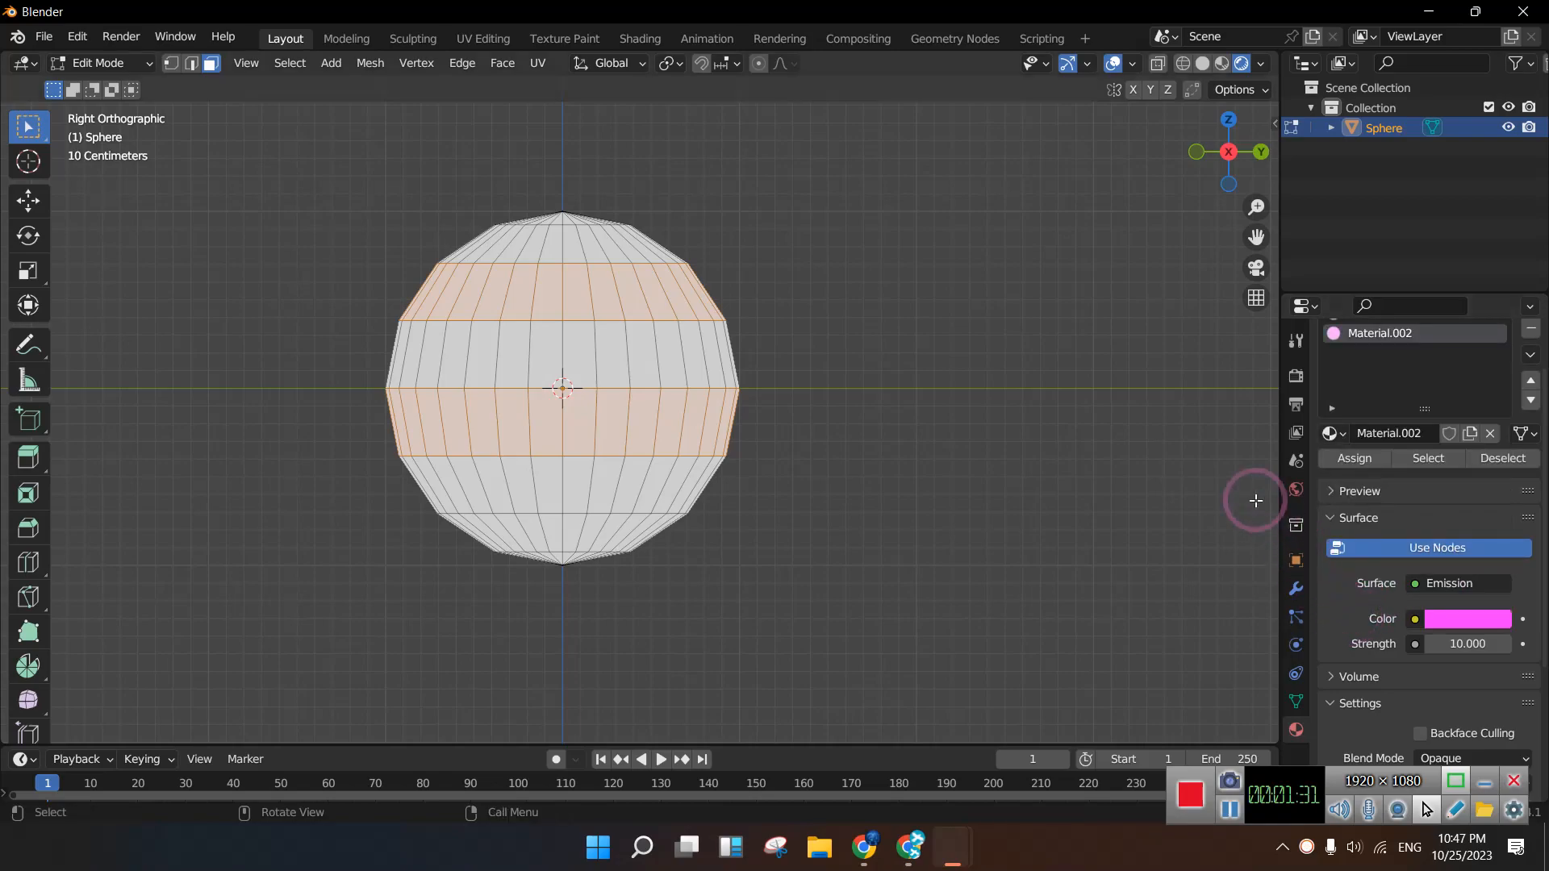
{"action": "left_click", "coordinate": [1354, 456]}
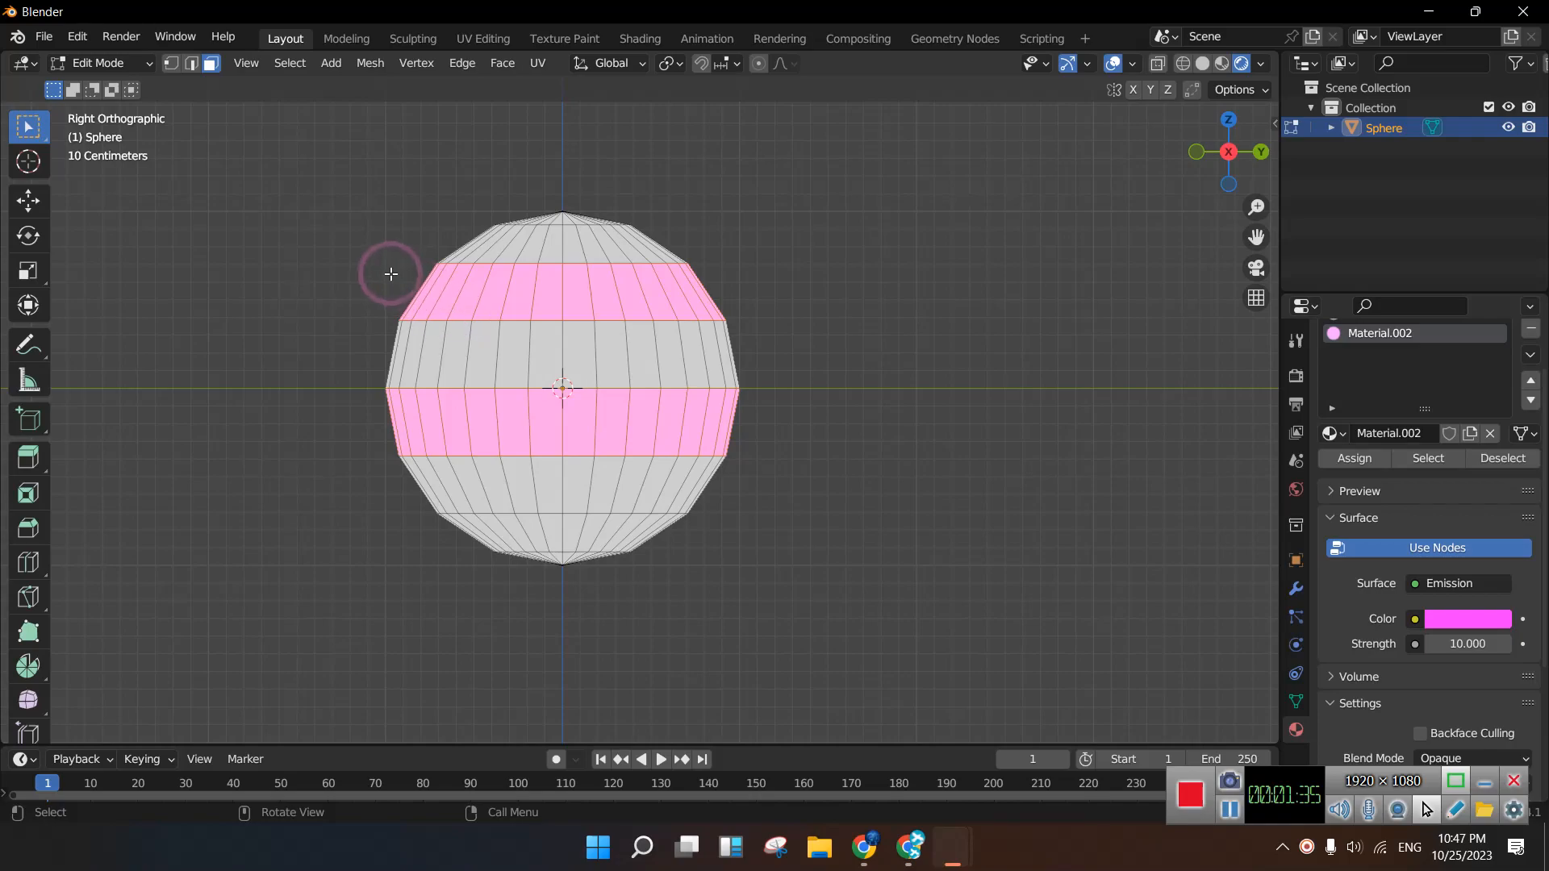
Invert the face selection and assign Material.001, a white emission at strength 10, to the remaining faces
{"action": "left_click", "coordinate": [289, 62]}
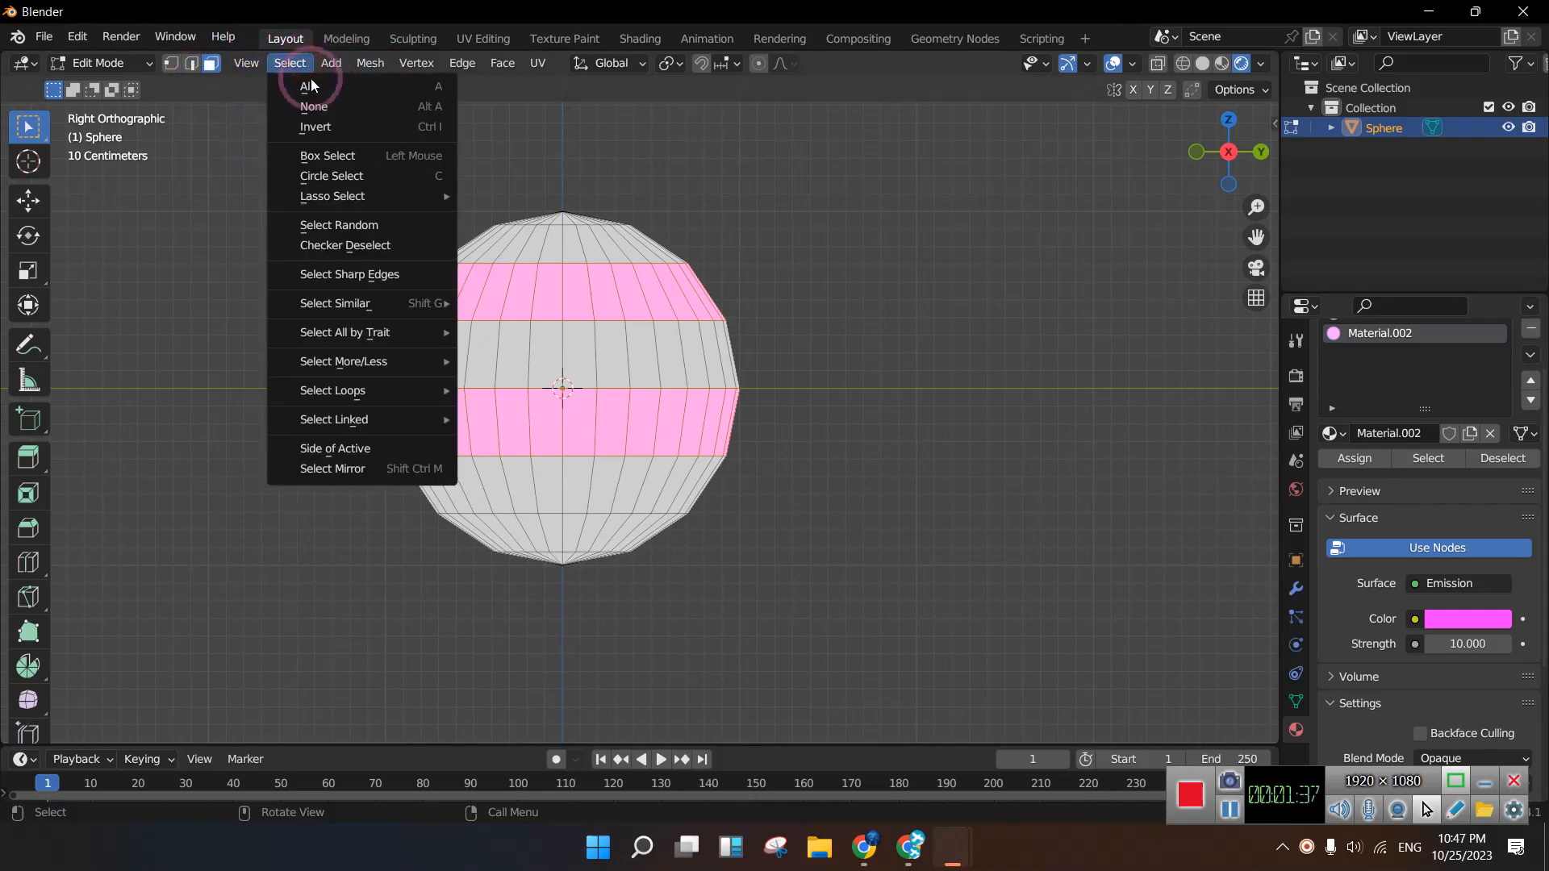
{"action": "mouse_move", "coordinate": [315, 107]}
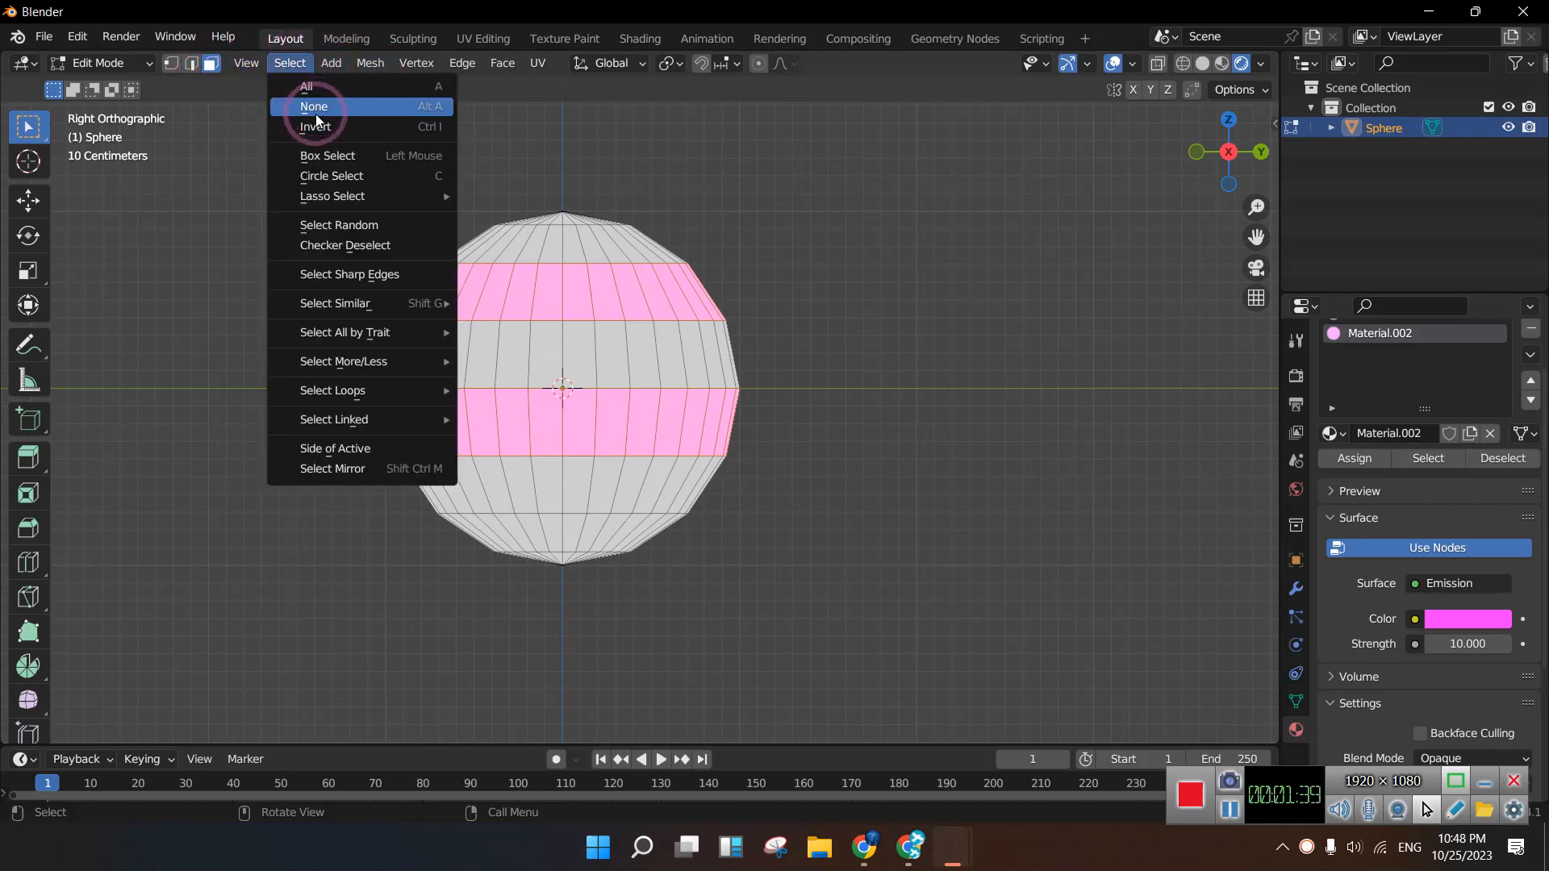
{"action": "left_click", "coordinate": [306, 86]}
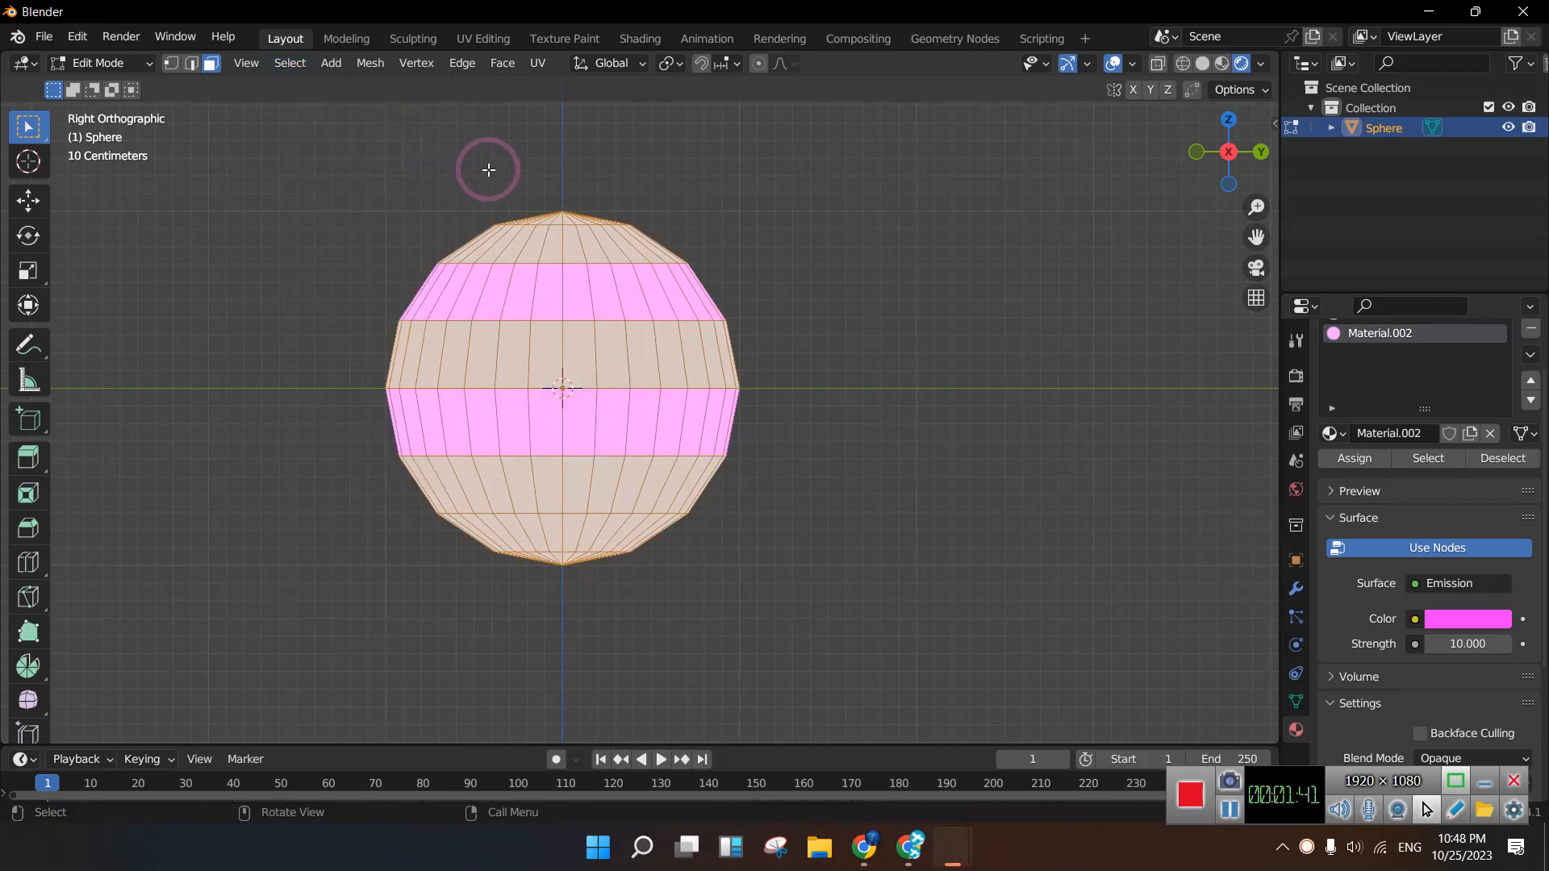
{"action": "left_click", "coordinate": [1380, 378]}
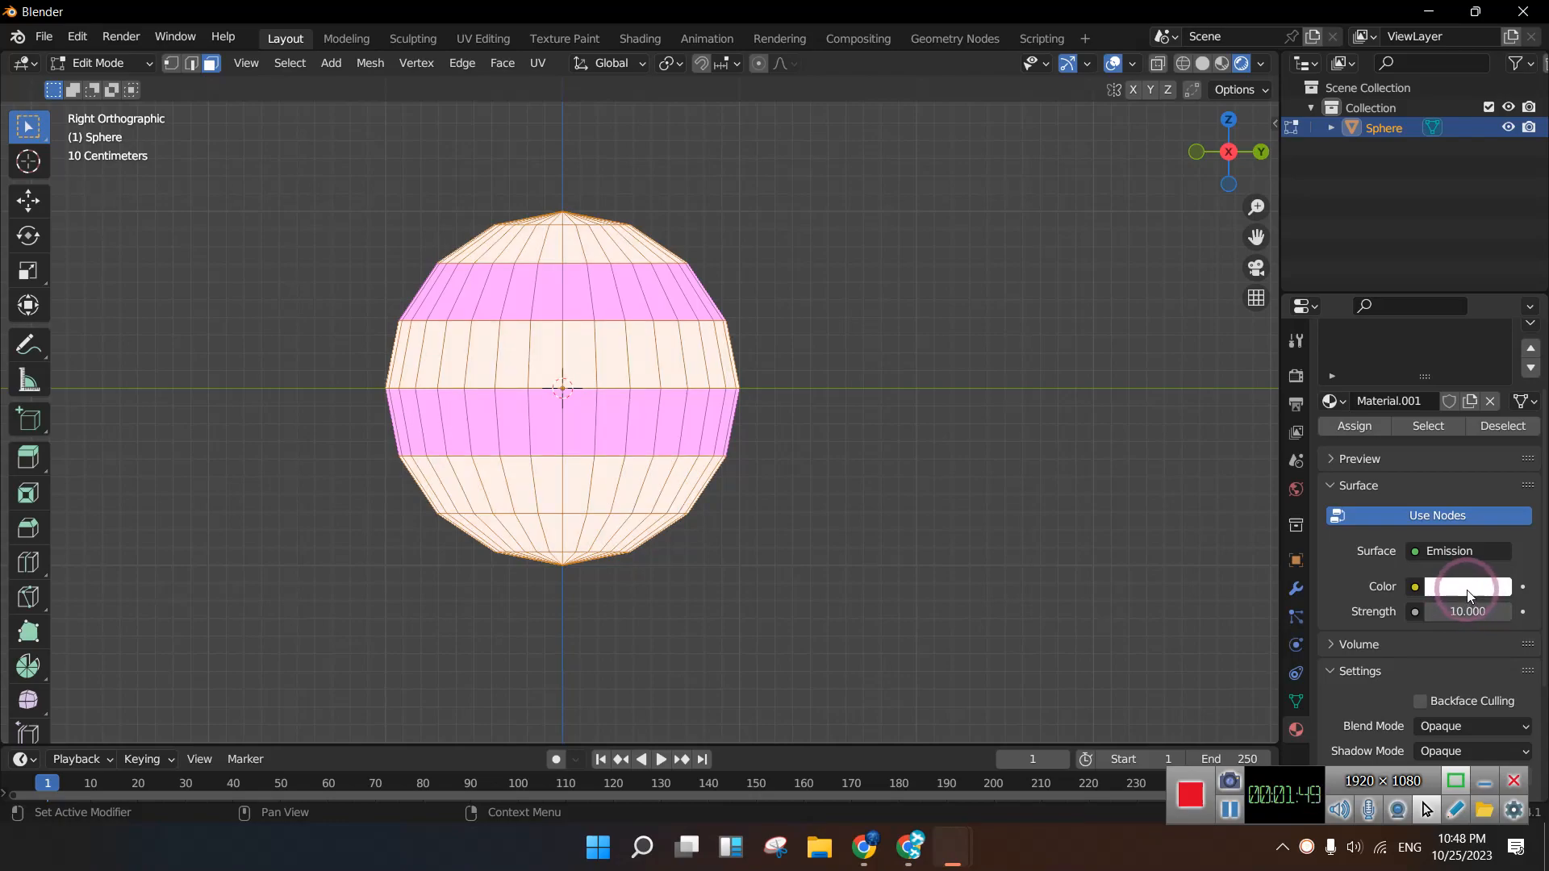
Enable Bloom, Ambient Occlusion and Screen Space Reflections in Render Properties, then apply level 5 subdivision in Object Mode
{"action": "left_click", "coordinate": [1296, 376]}
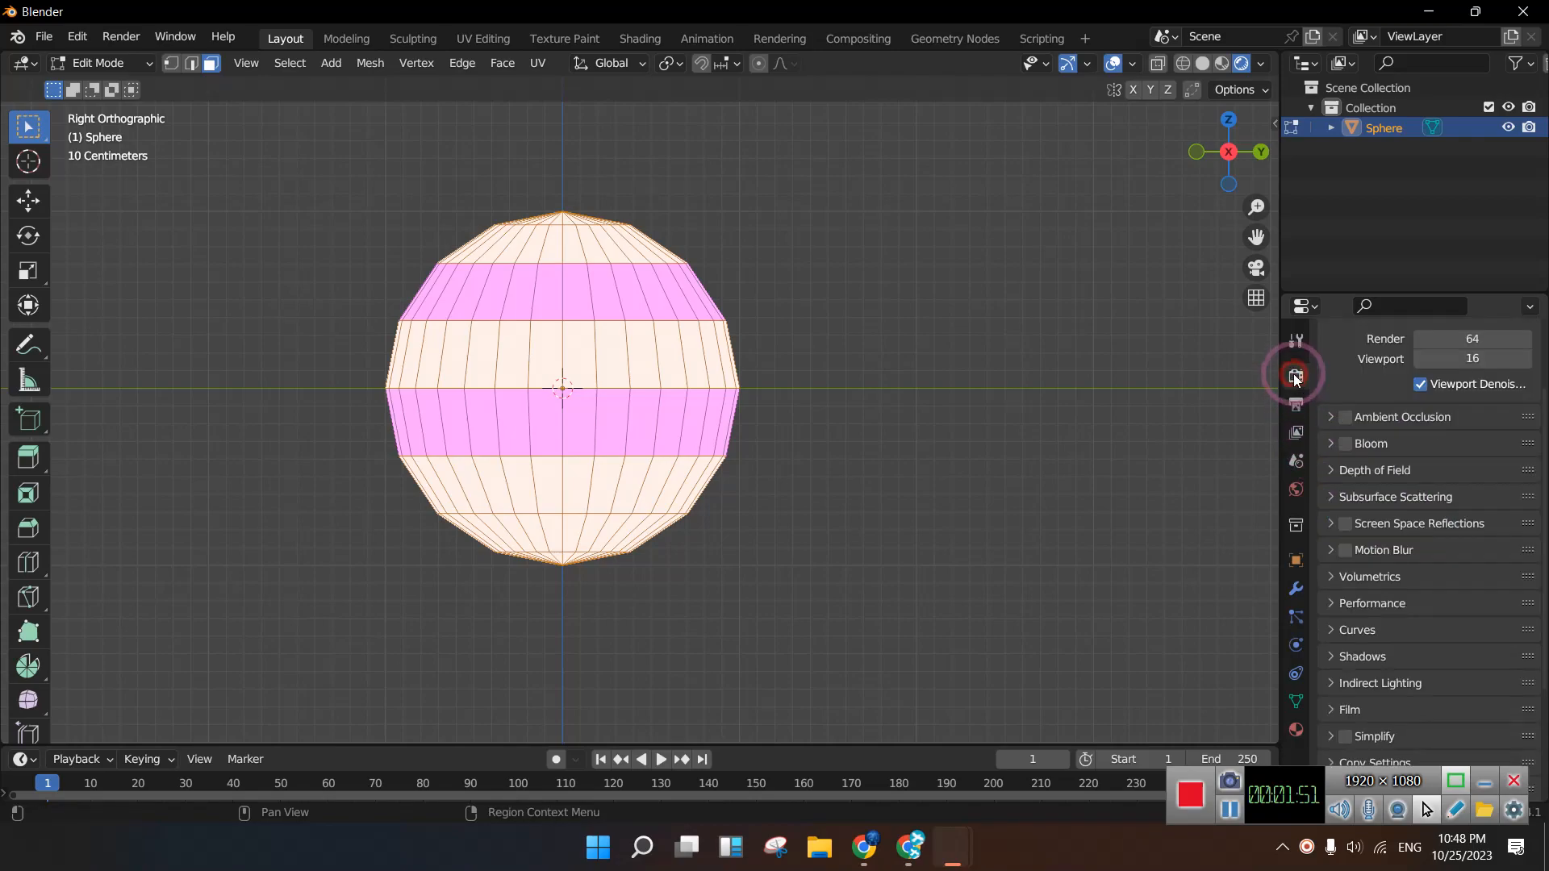
{"action": "left_click", "coordinate": [1344, 443]}
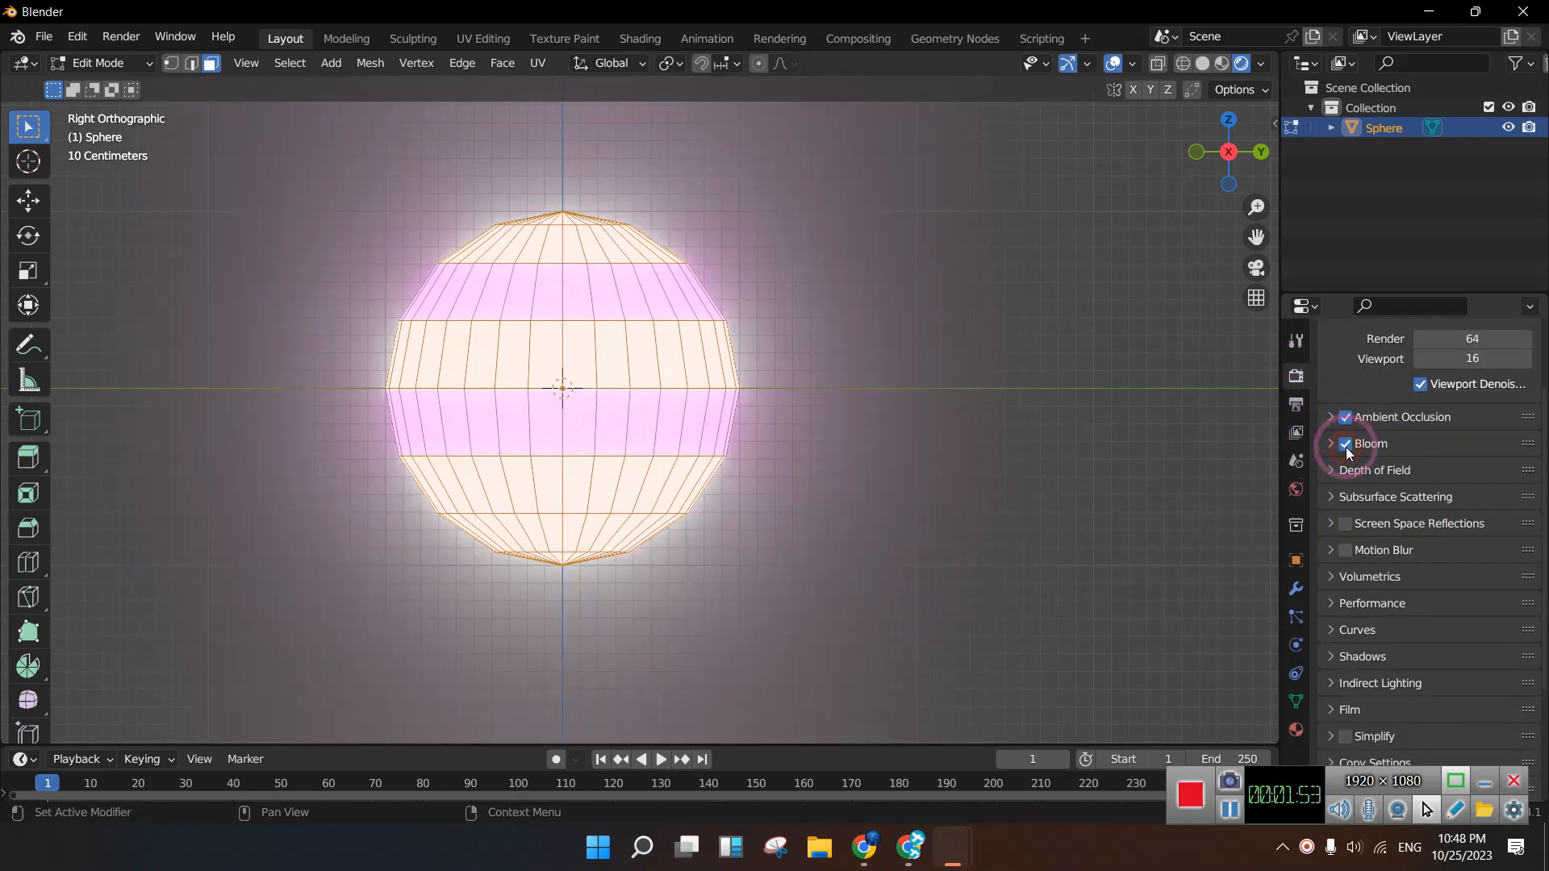
{"action": "left_click", "coordinate": [1344, 523]}
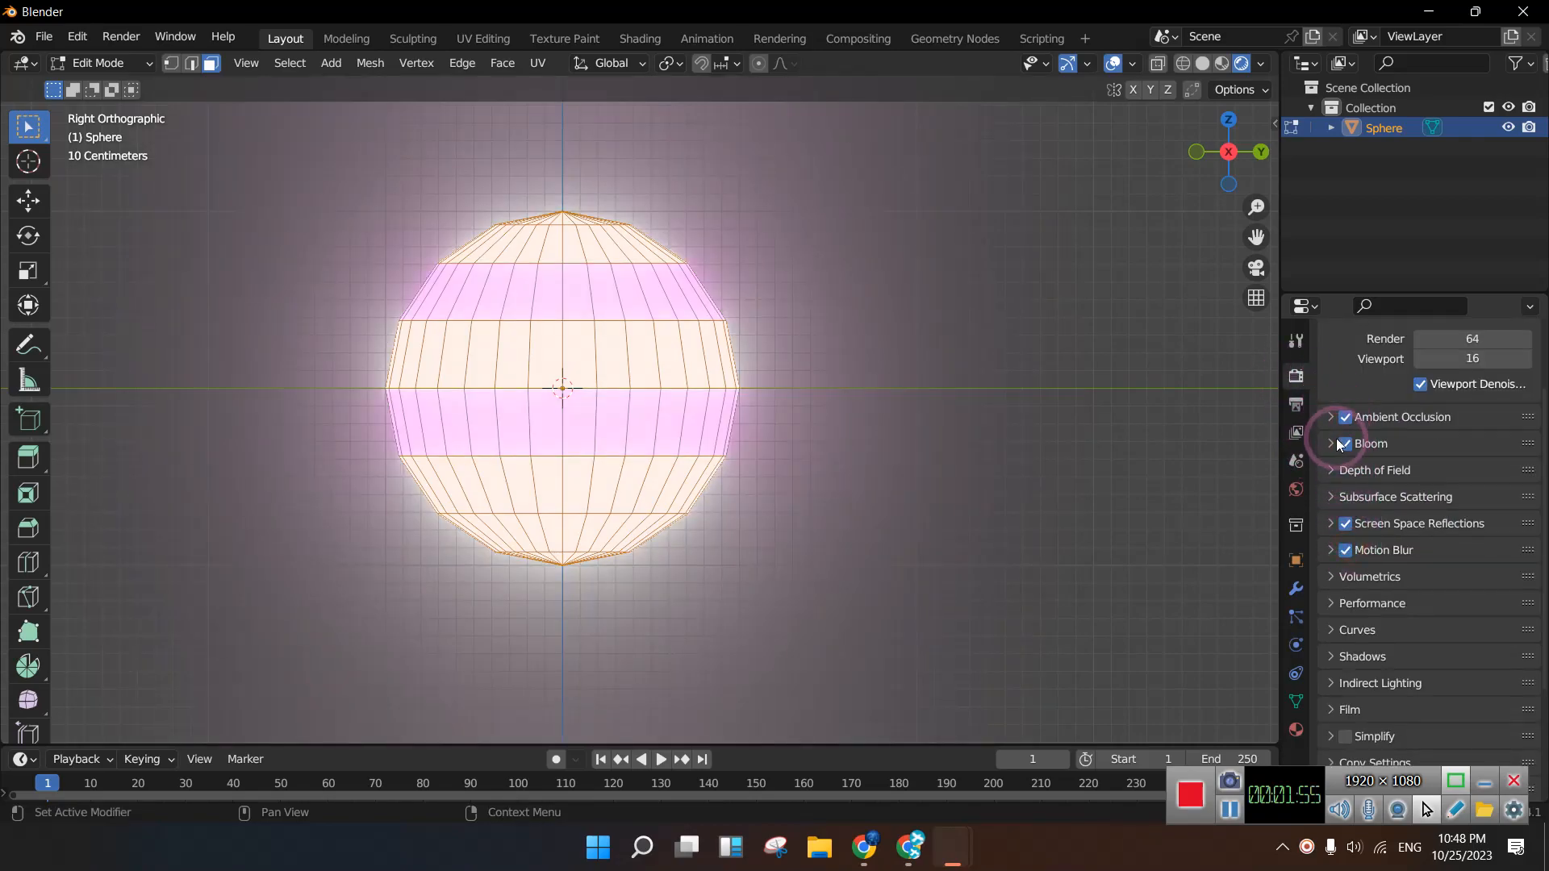
{"action": "left_click", "coordinate": [1331, 443]}
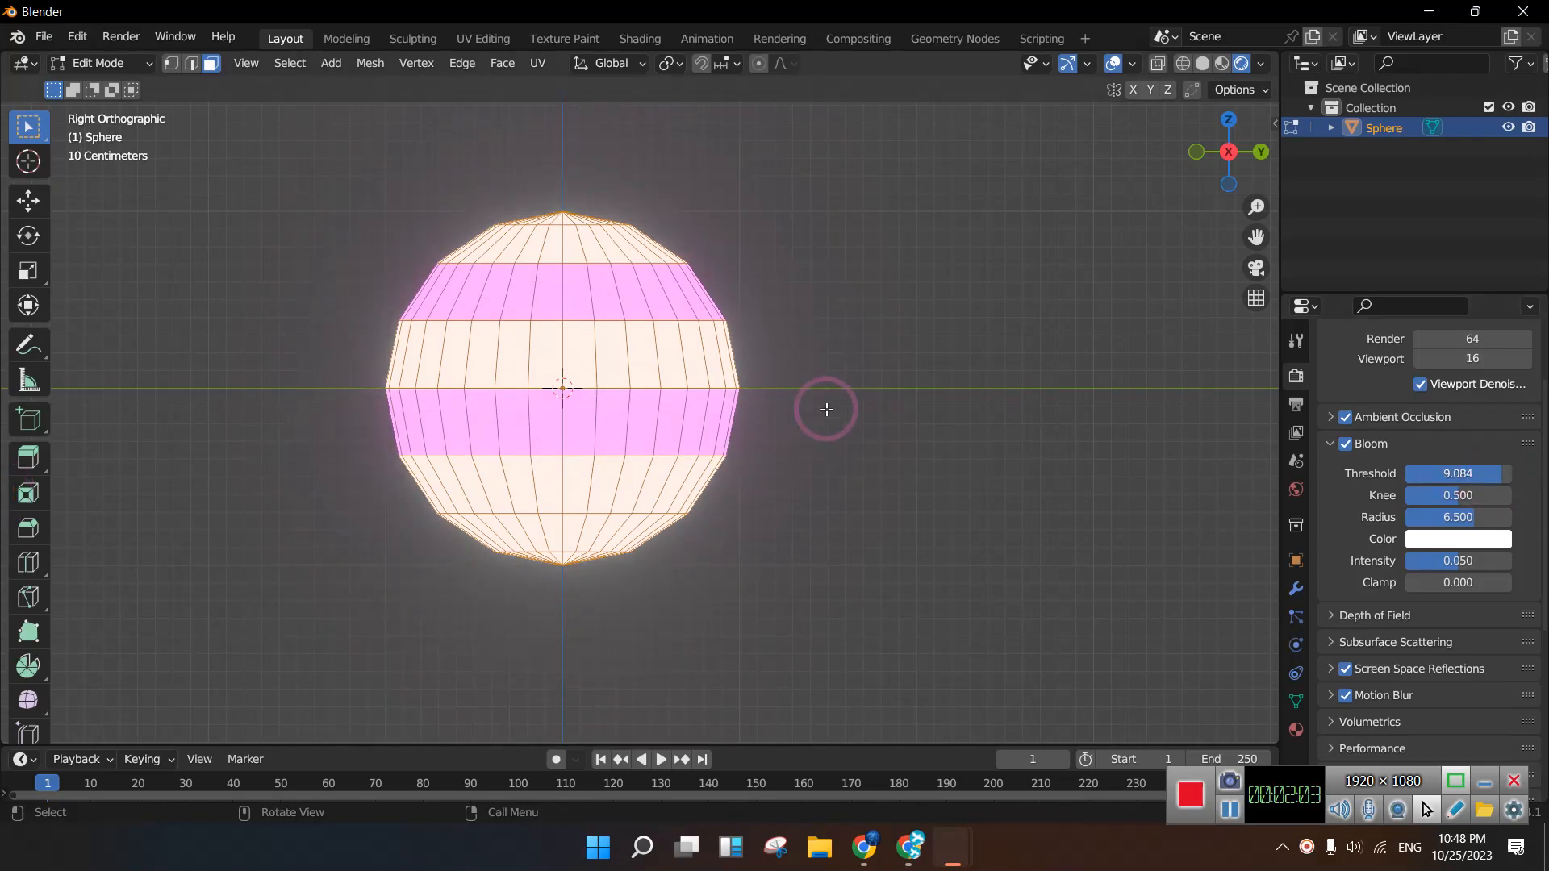
{"action": "key", "text": "Tab"}
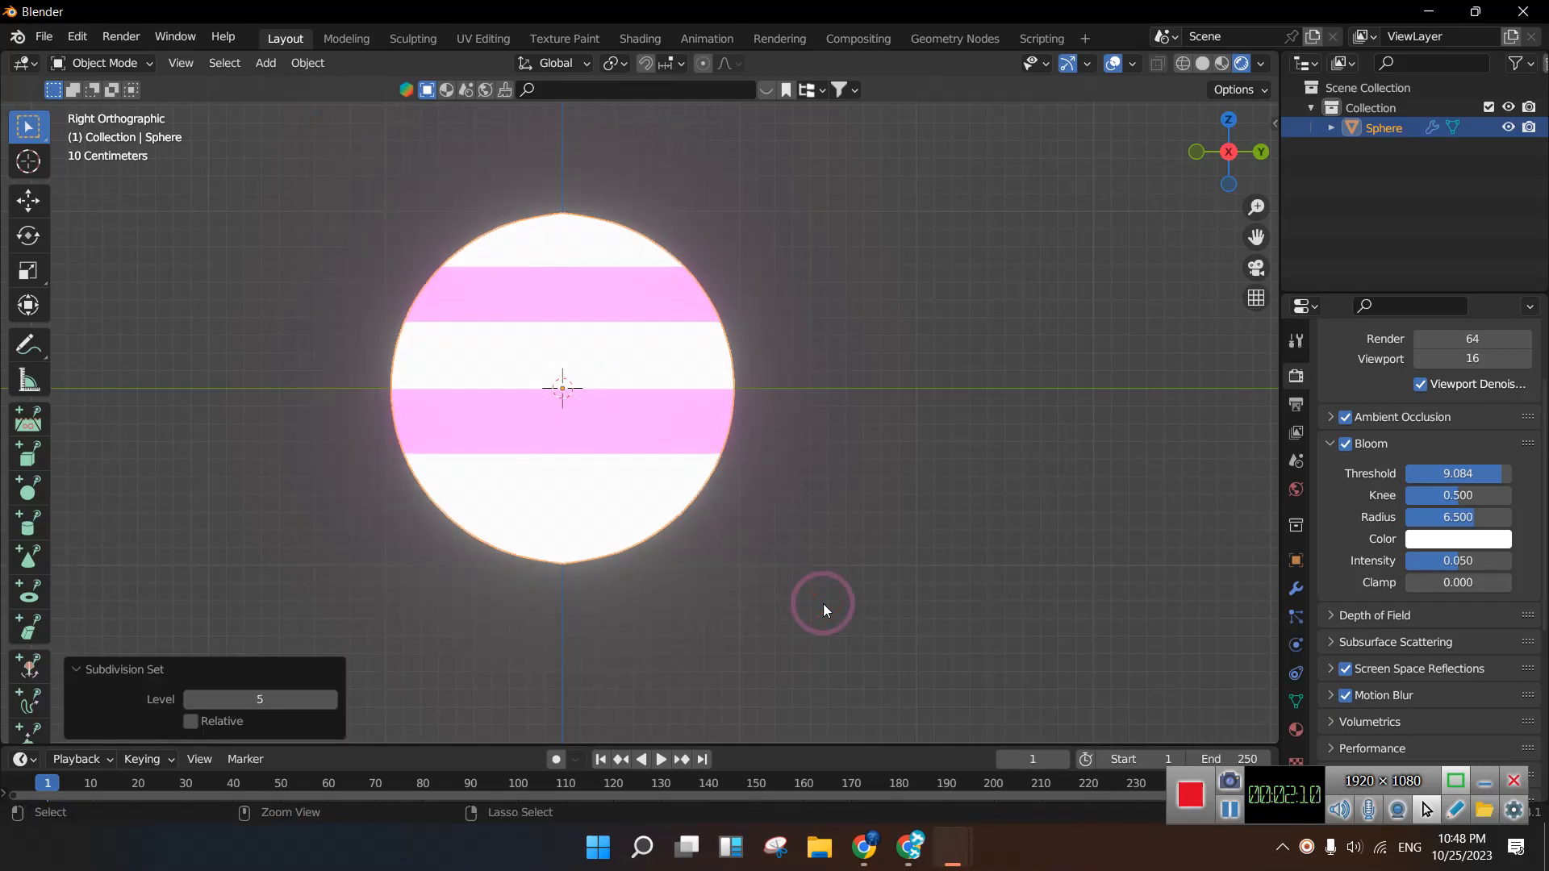
Orbit to an angled view of the glowing sphere and return to Edit Mode with Material Properties shown
{"action": "left_click_drag", "start_coordinate": [824, 610], "coordinate": [840, 502]}
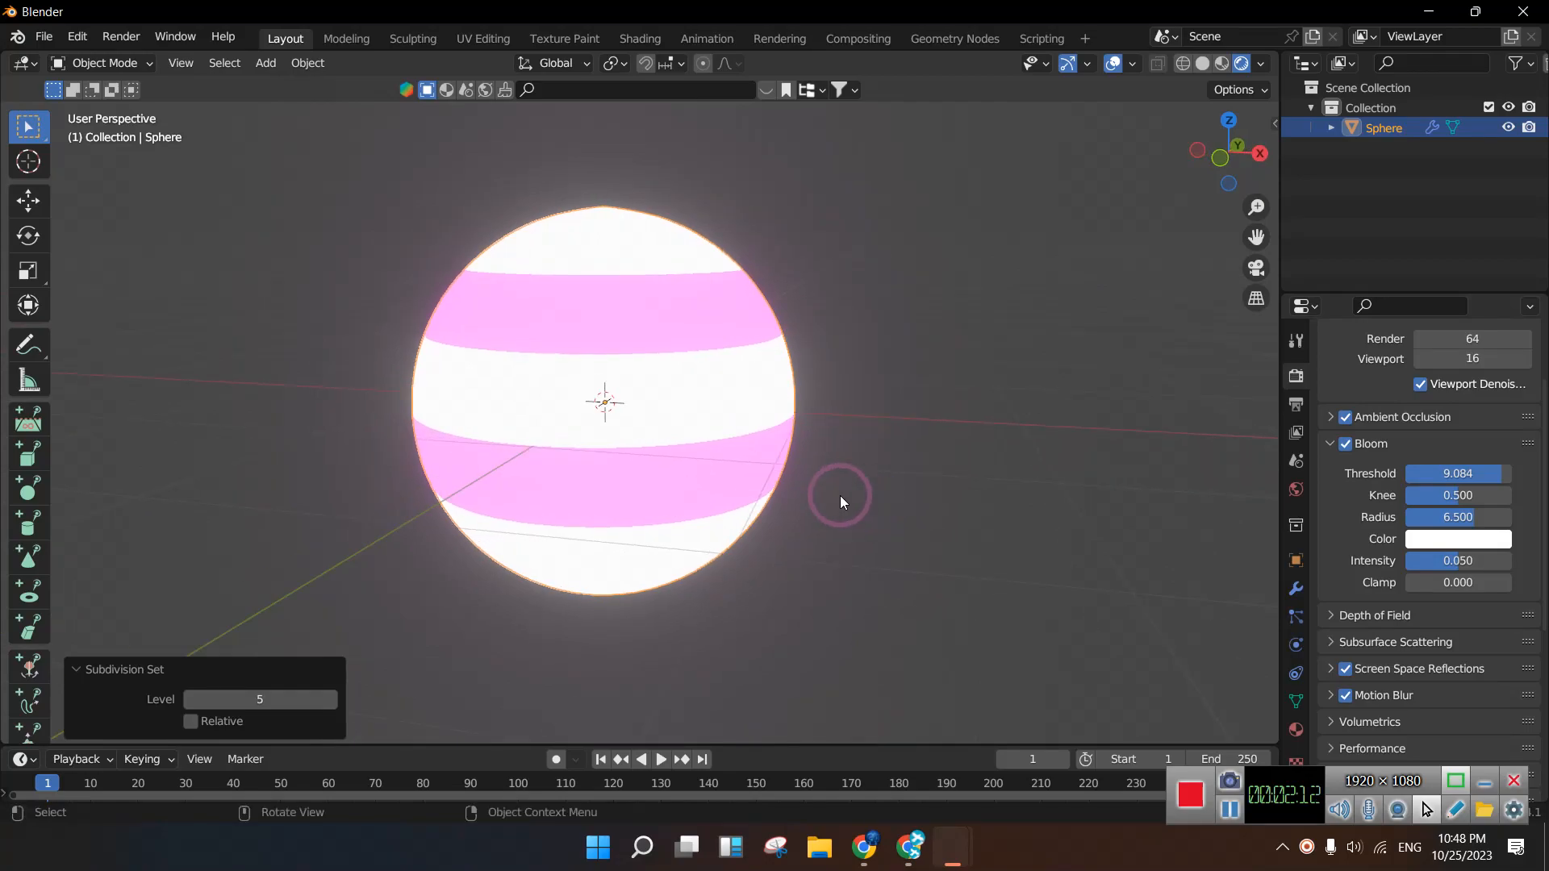
{"action": "key", "text": "Tab"}
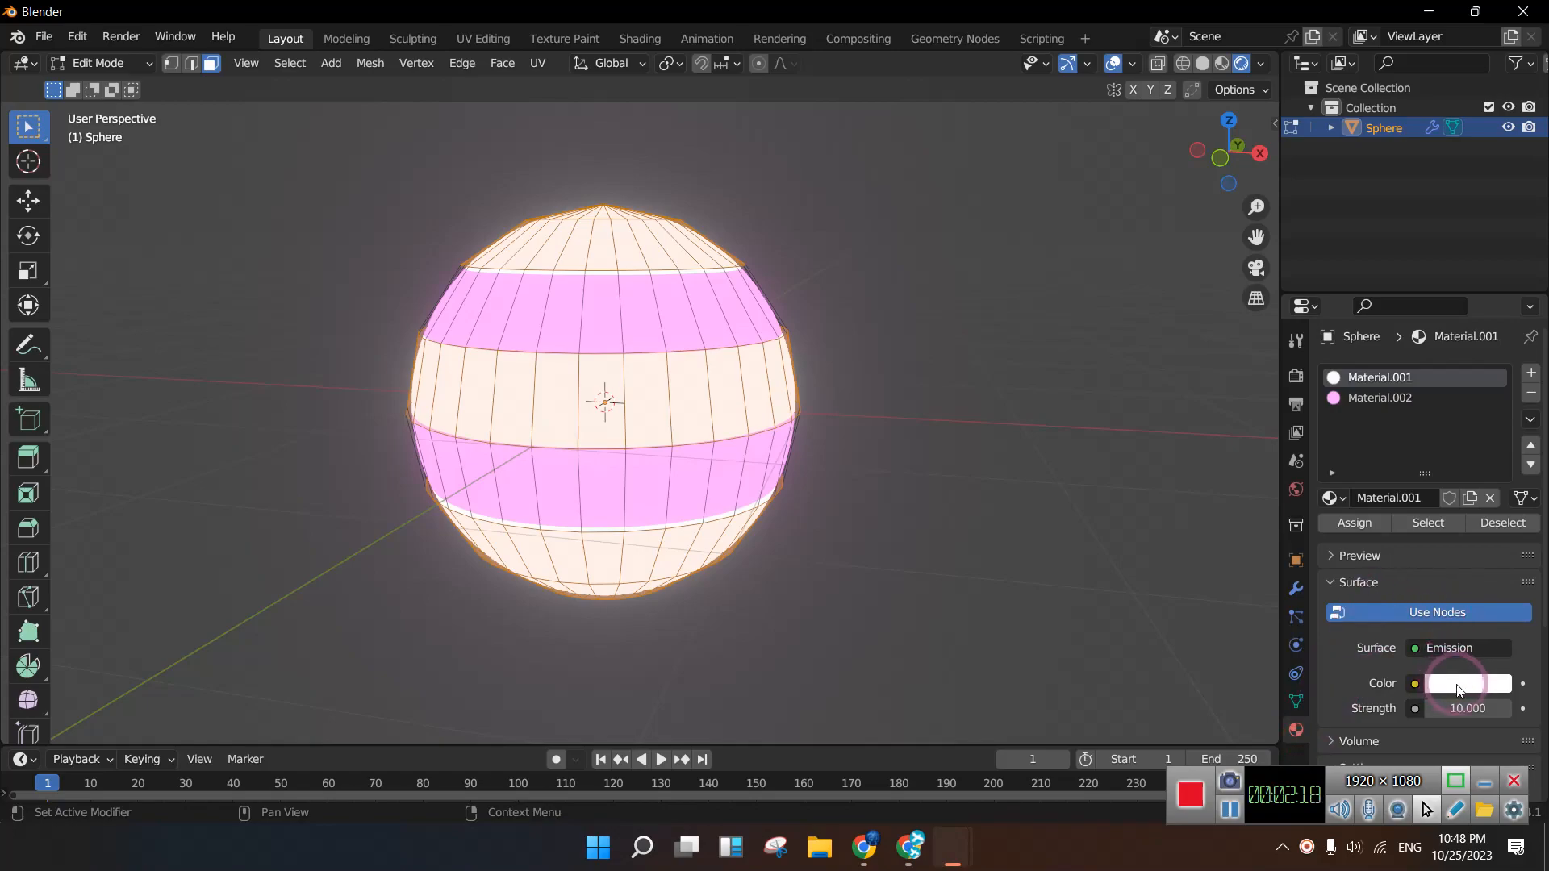
Change Material.001's emission colour to bright pink and Material.002's to near-white
{"action": "left_click", "coordinate": [1468, 683]}
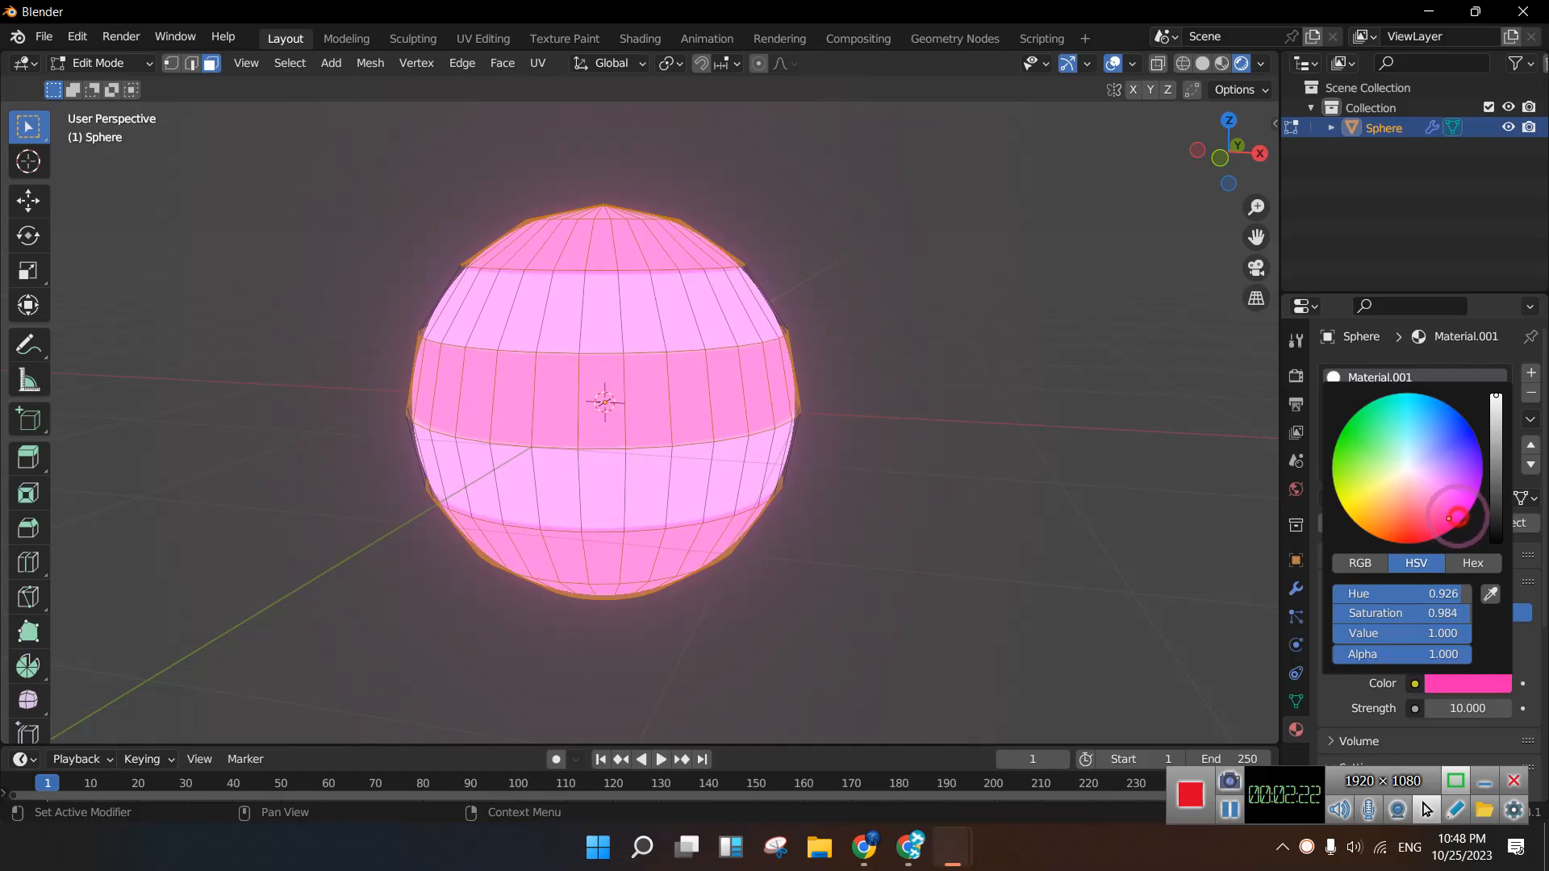
{"action": "left_click_drag", "start_coordinate": [1451, 518], "coordinate": [1471, 518]}
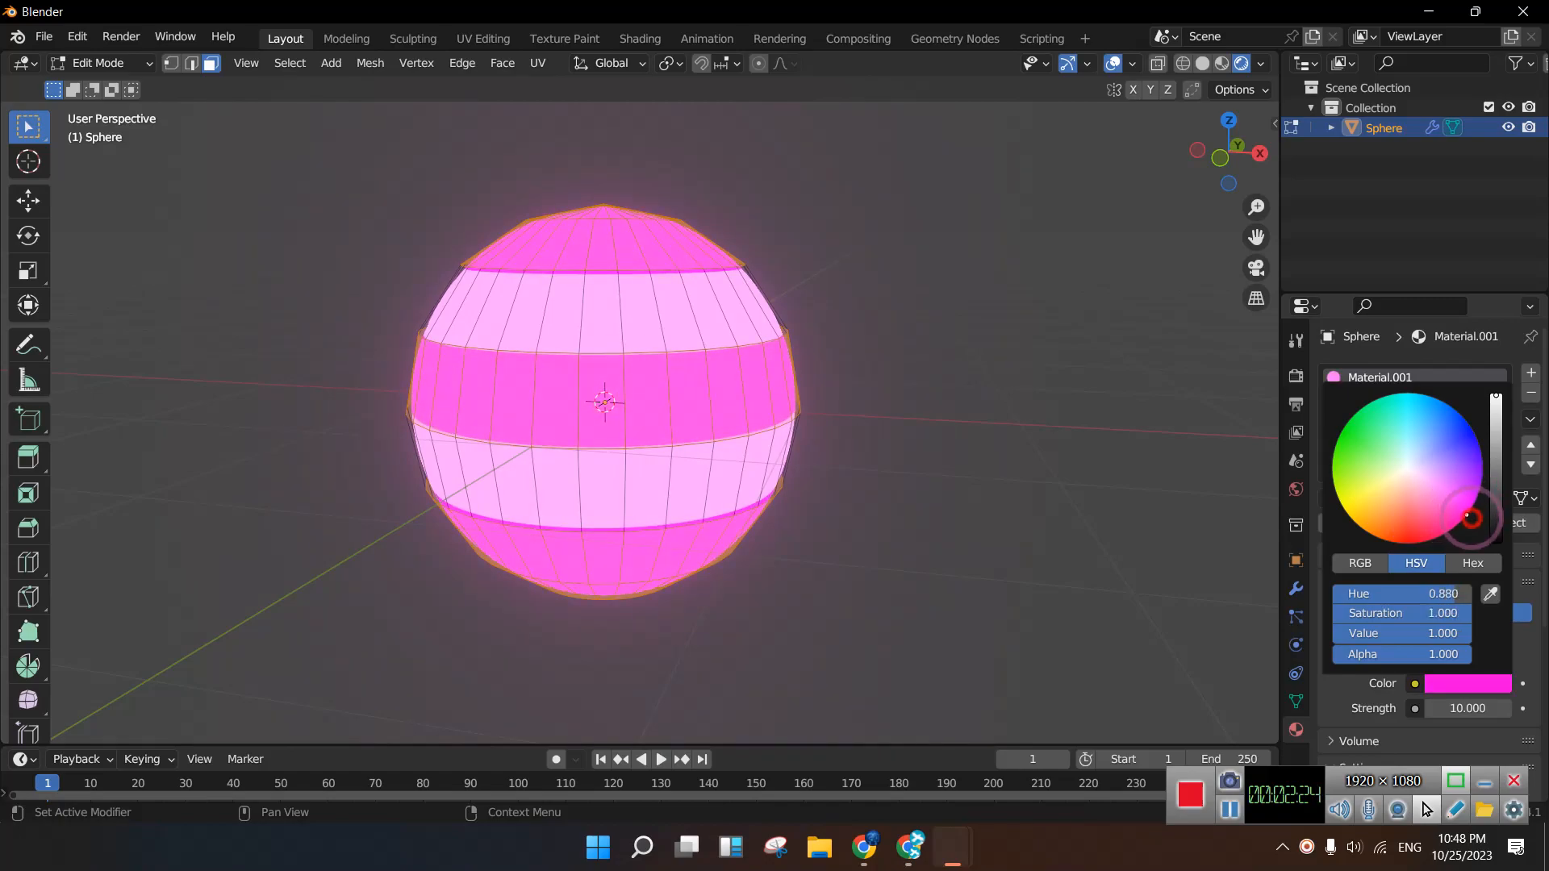
{"action": "left_click", "coordinate": [1529, 373]}
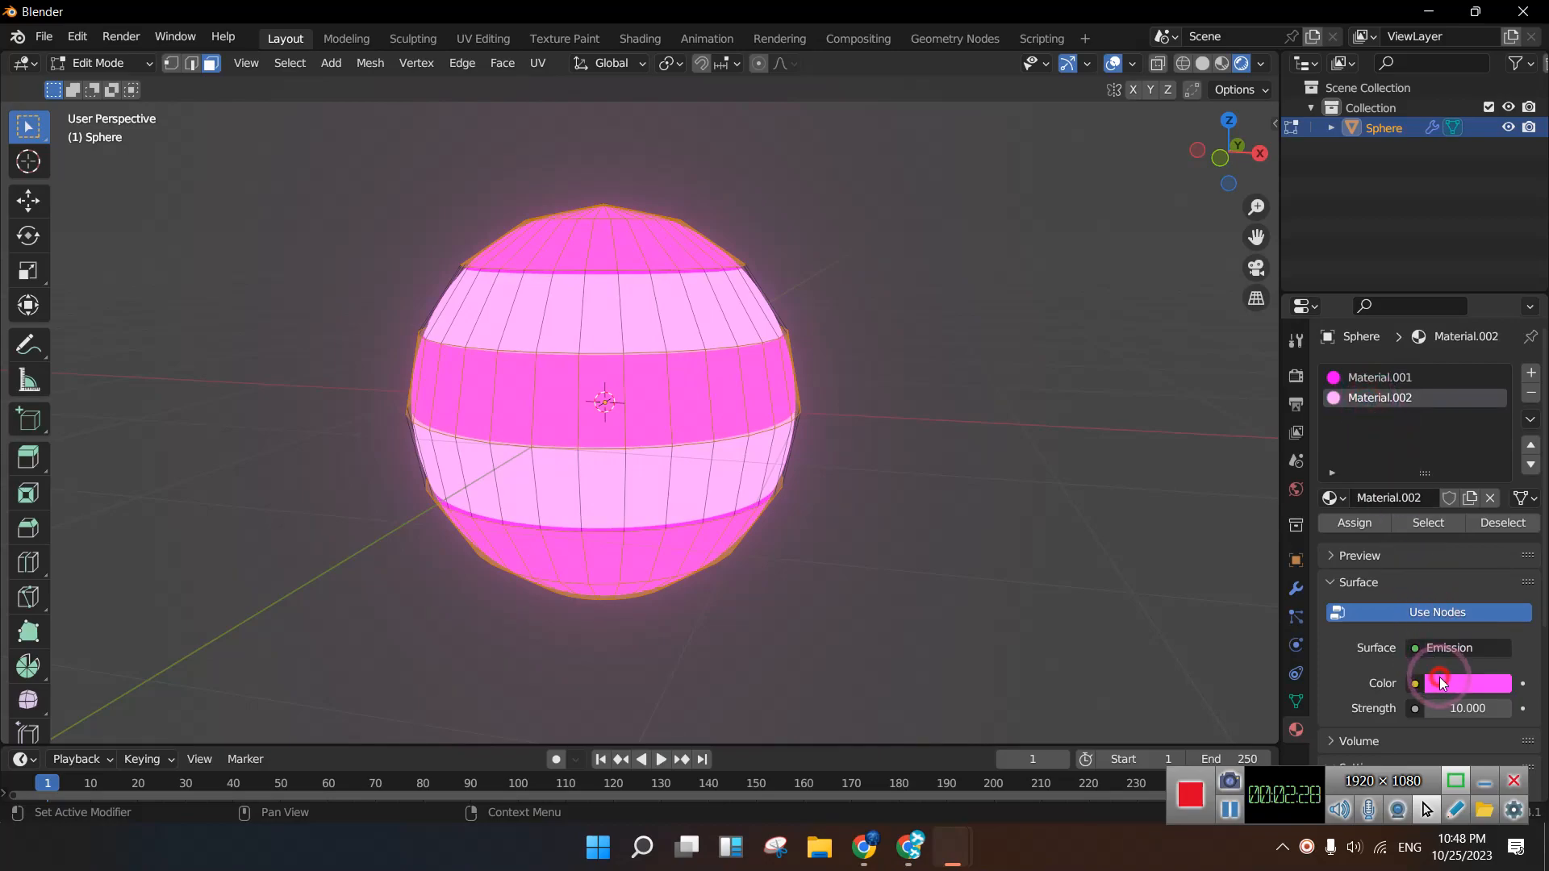
{"action": "left_click", "coordinate": [1469, 682]}
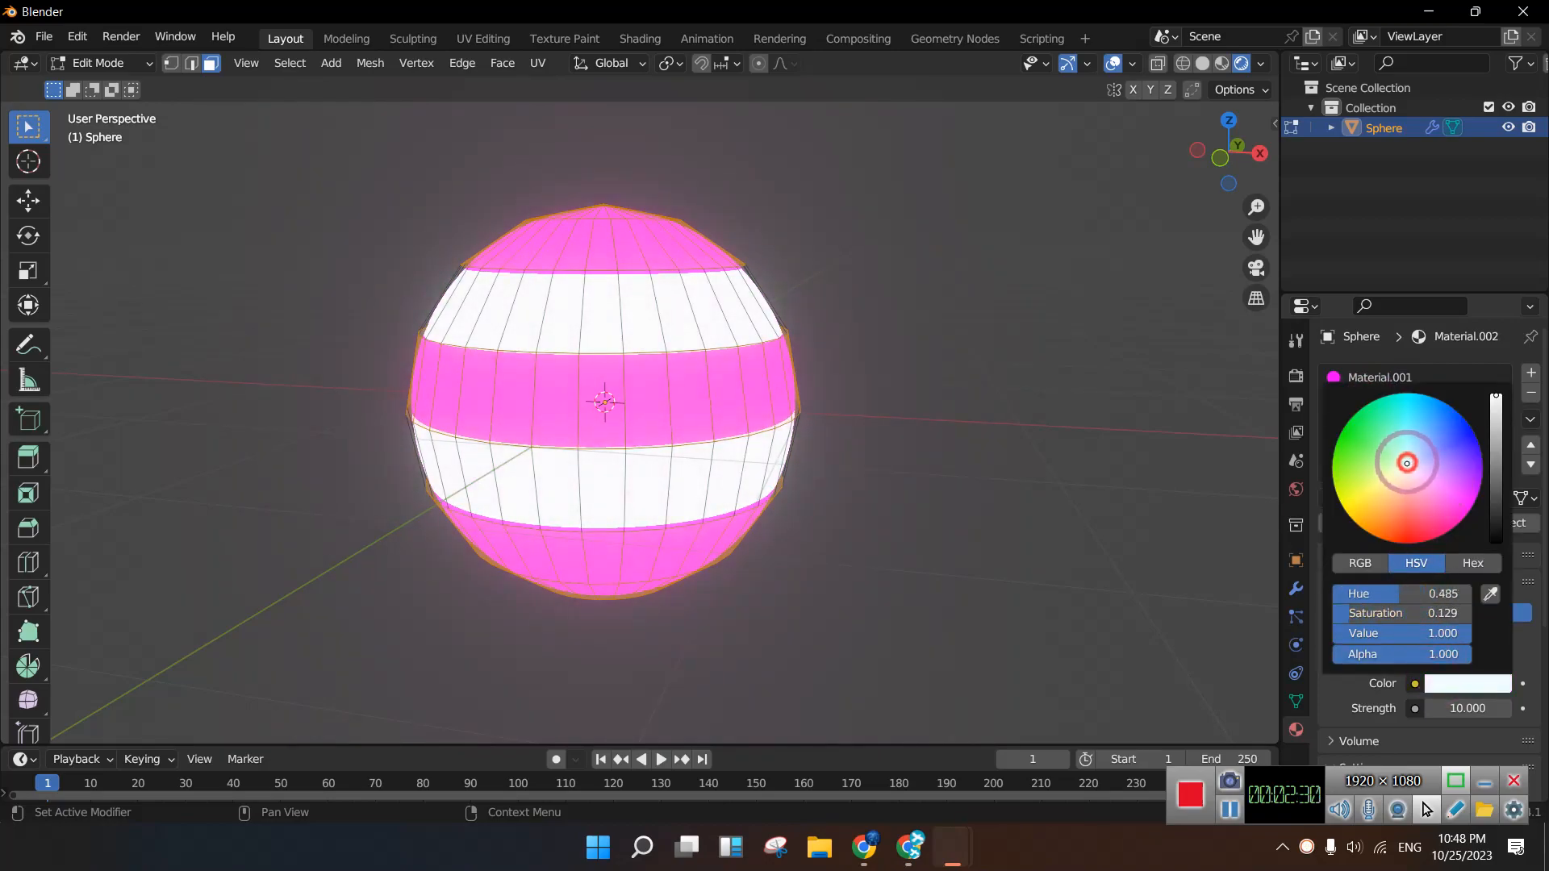